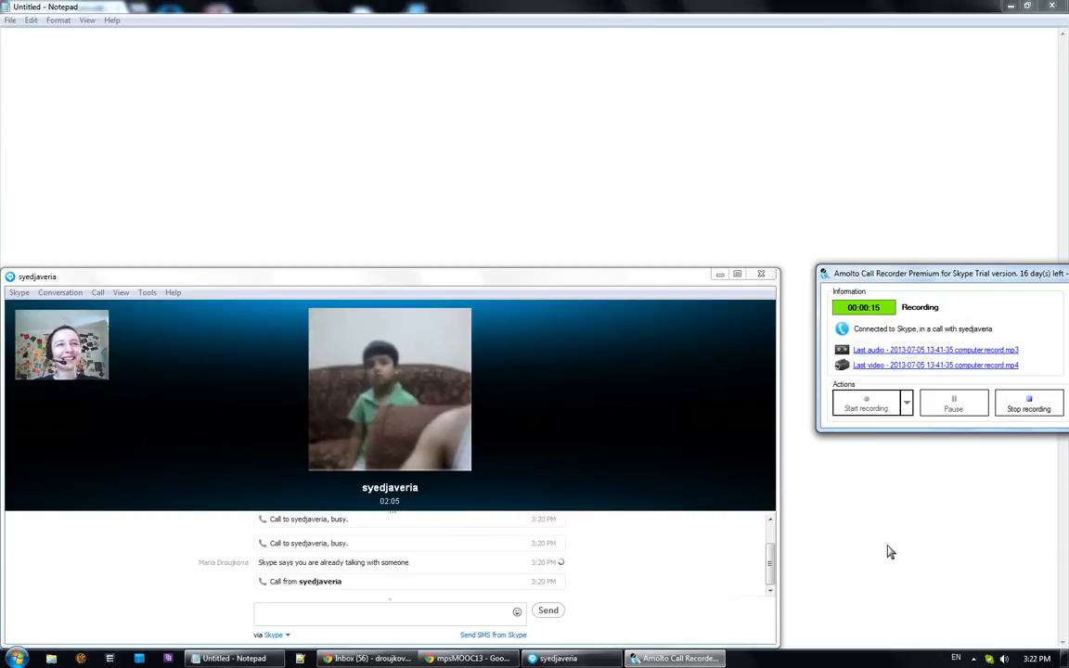
pyautogui.moveTo(886, 527)
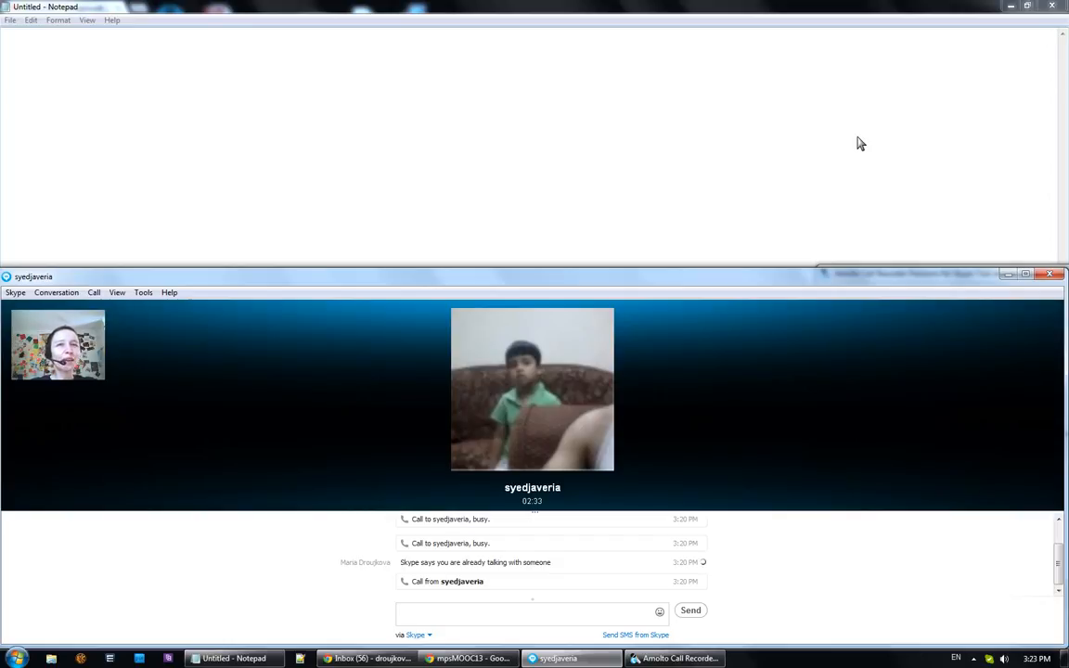
pyautogui.click(531, 611)
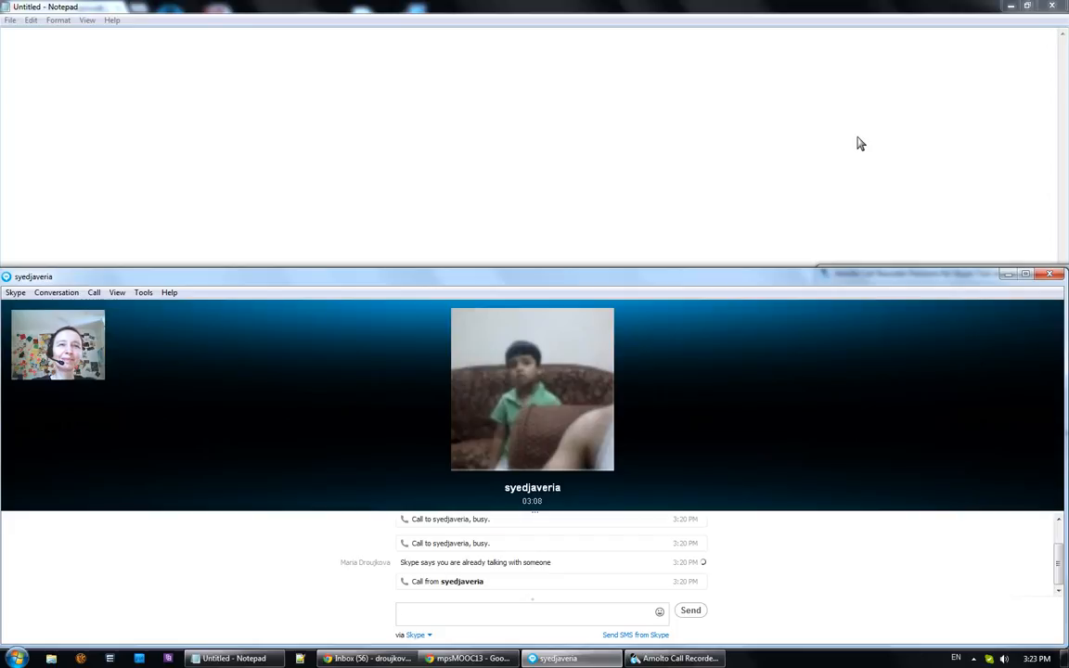
pyautogui.click(531, 611)
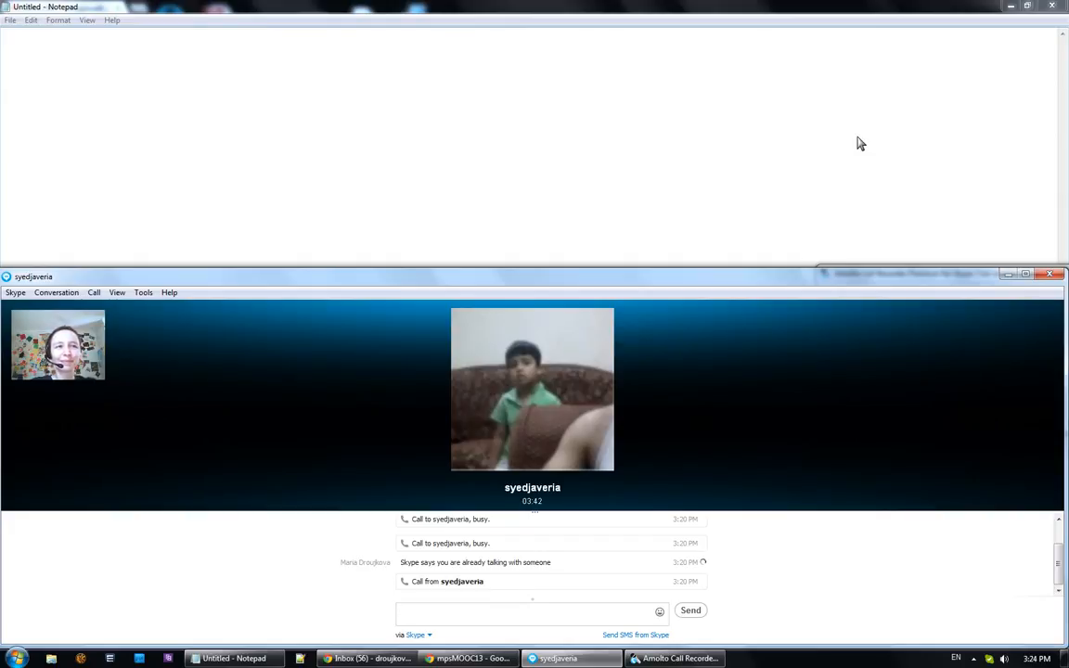
pyautogui.click(529, 610)
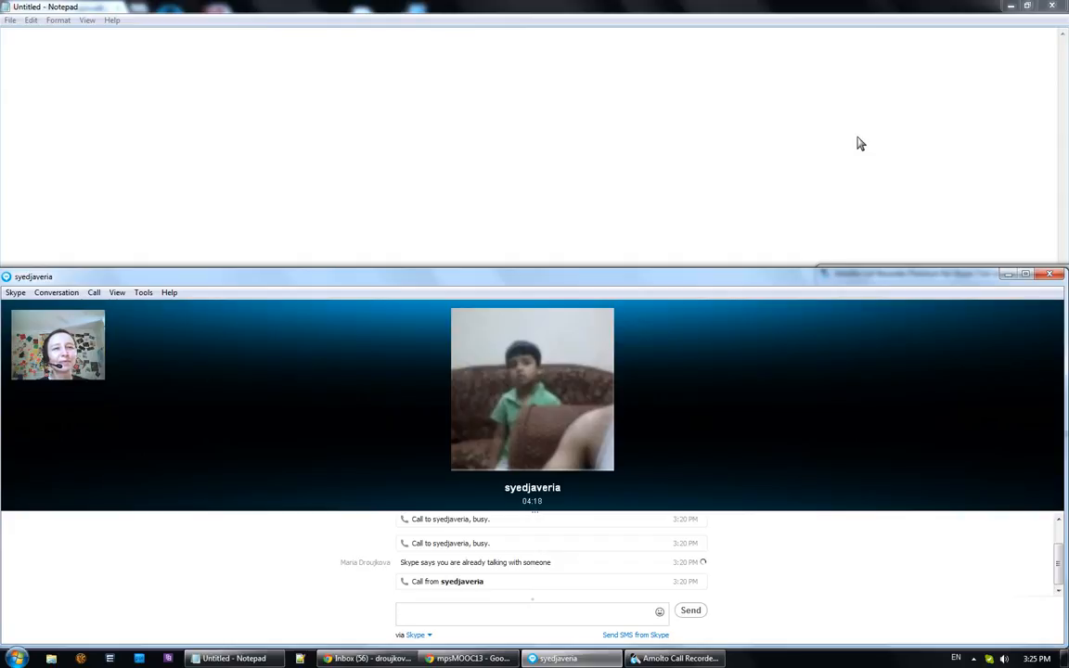
pyautogui.click(529, 611)
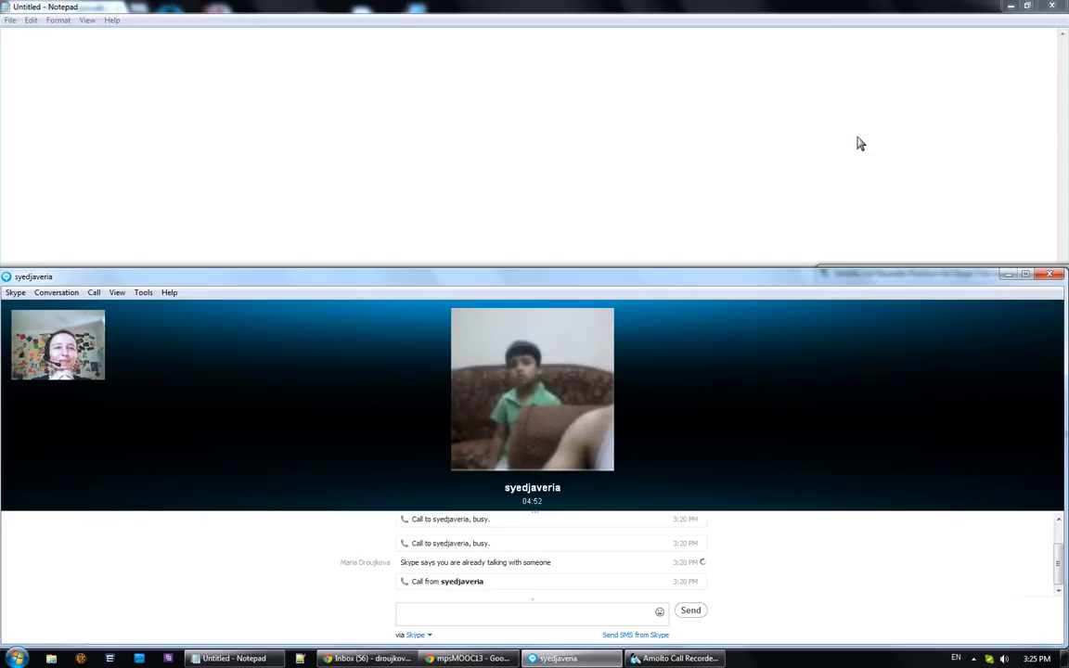
pyautogui.click(532, 610)
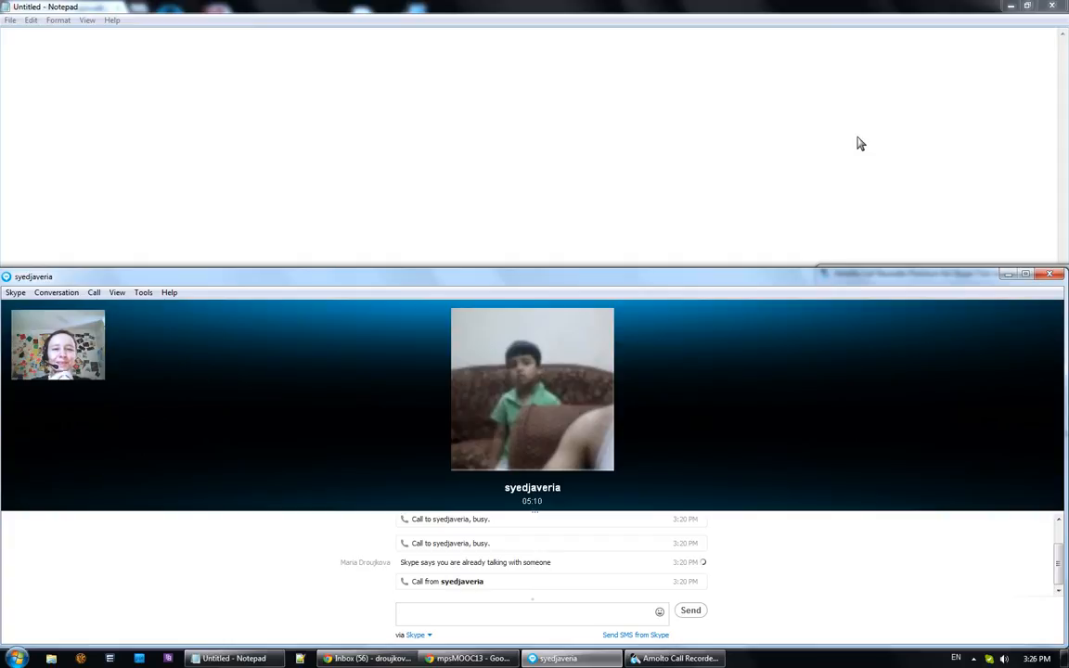
pyautogui.click(529, 611)
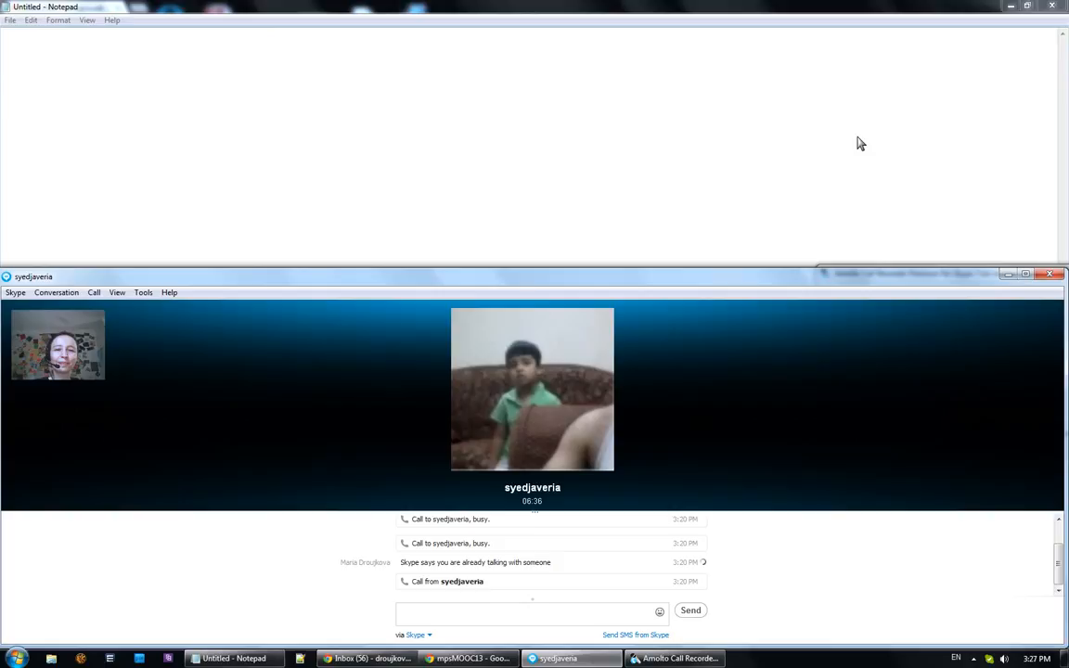
pyautogui.click(531, 611)
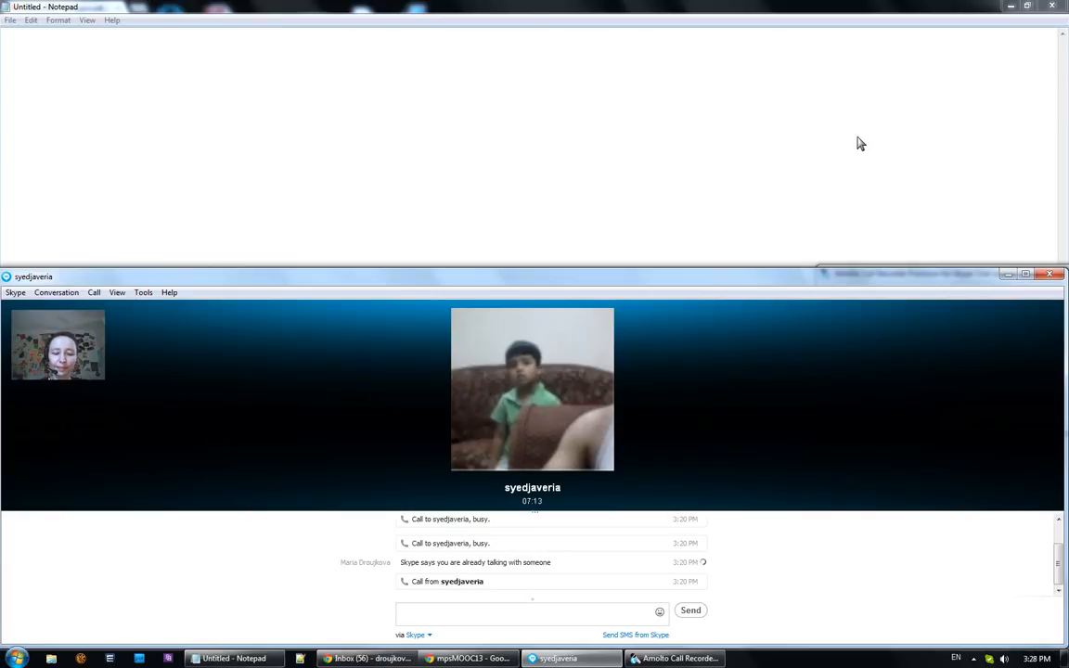
pyautogui.click(529, 611)
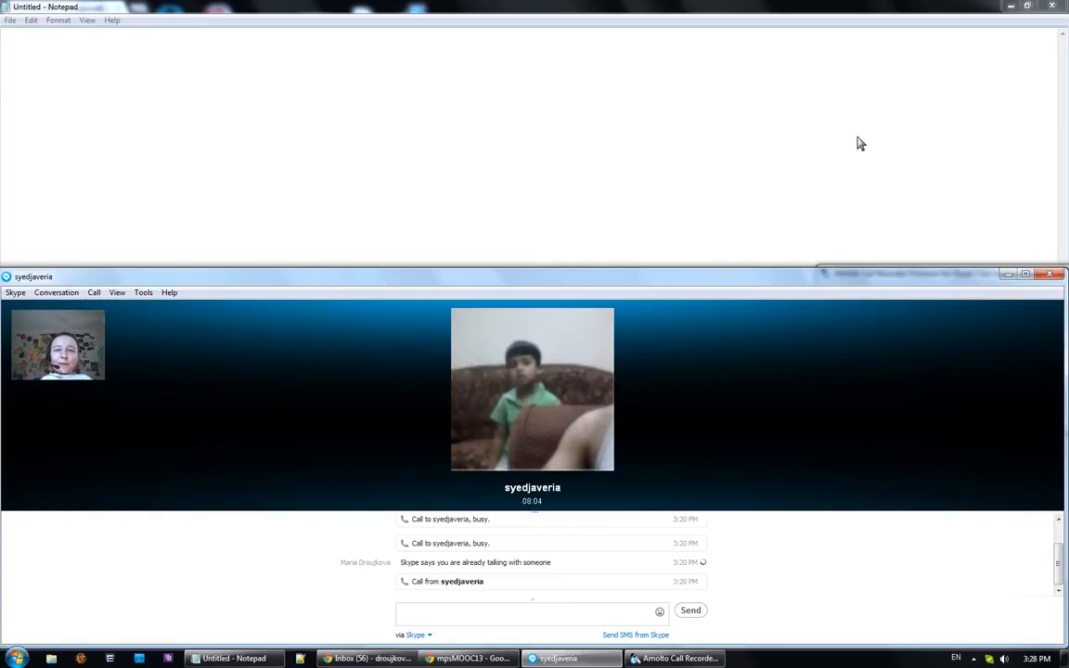
pyautogui.click(532, 610)
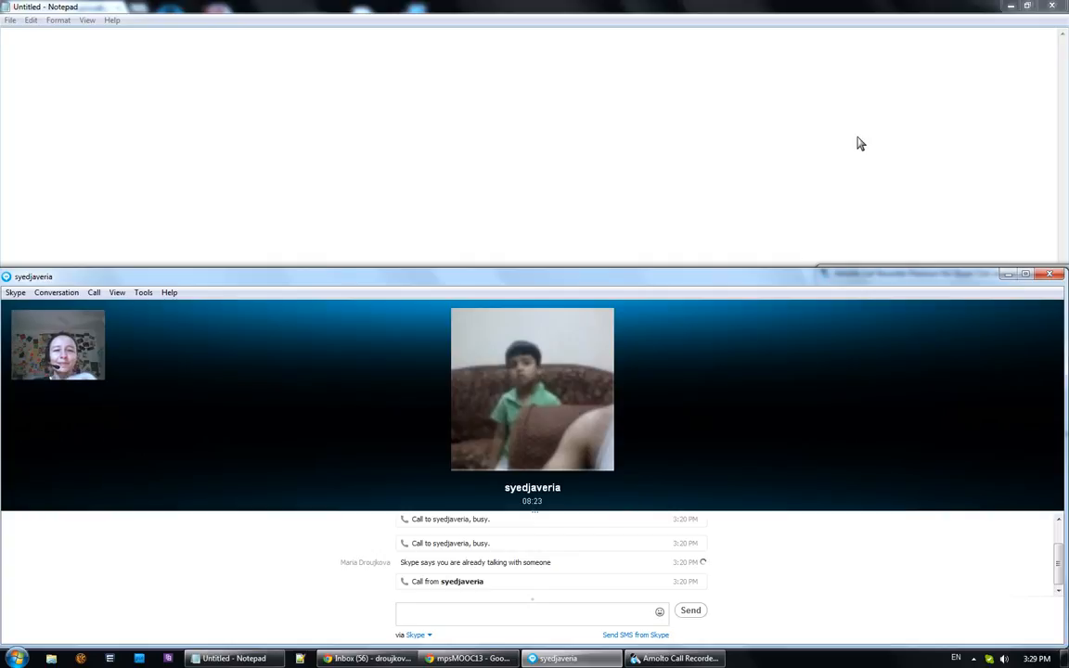
pyautogui.click(510, 611)
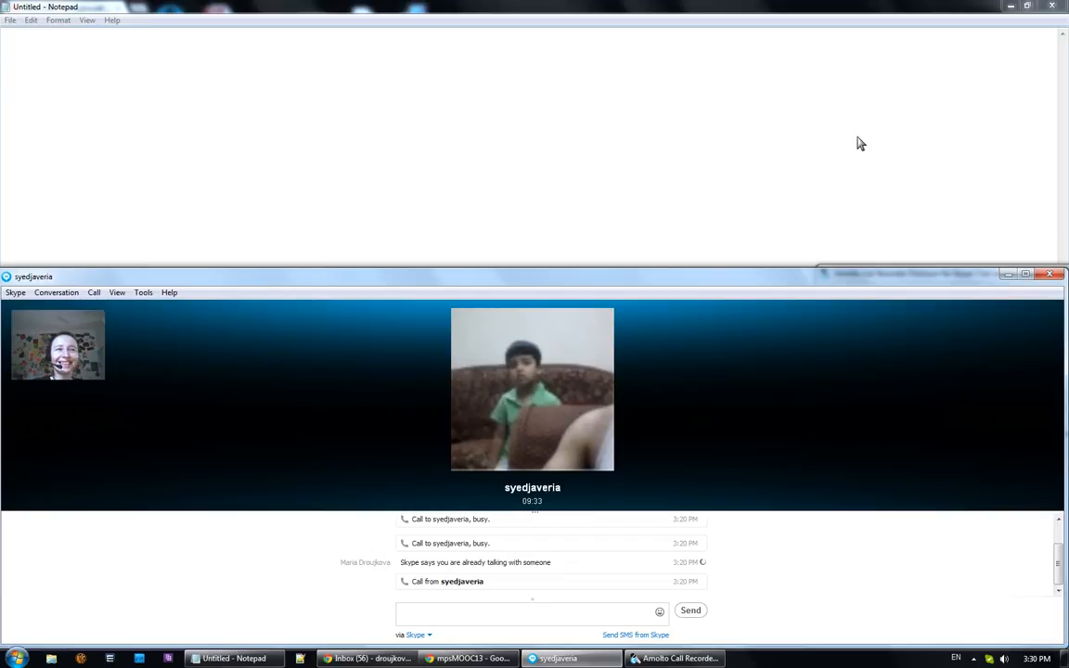
pyautogui.click(532, 610)
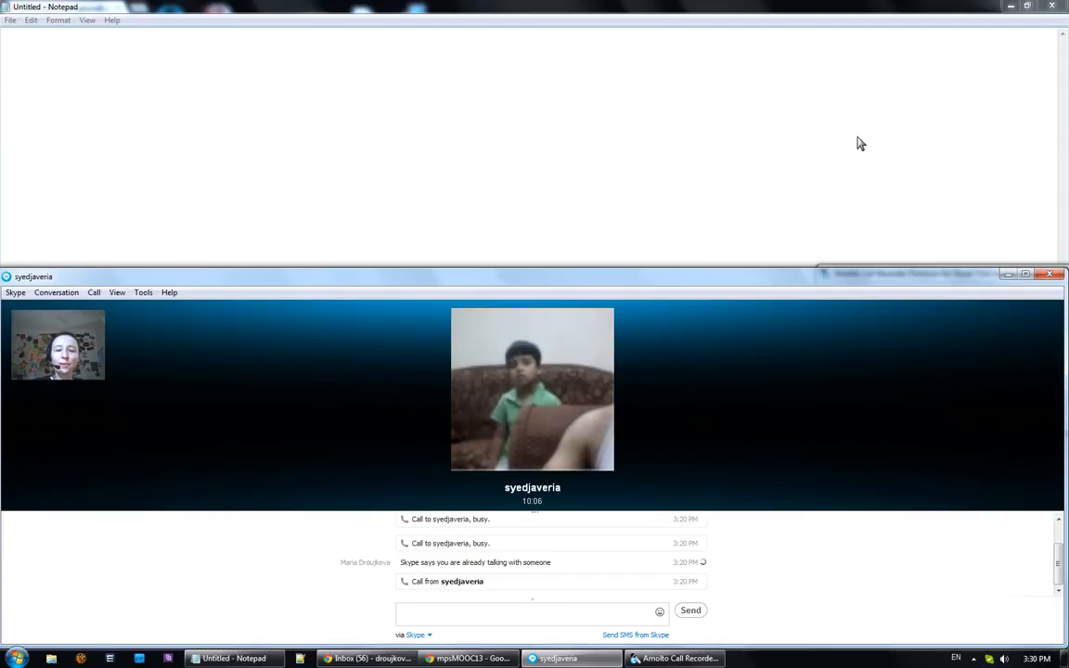
pyautogui.click(532, 611)
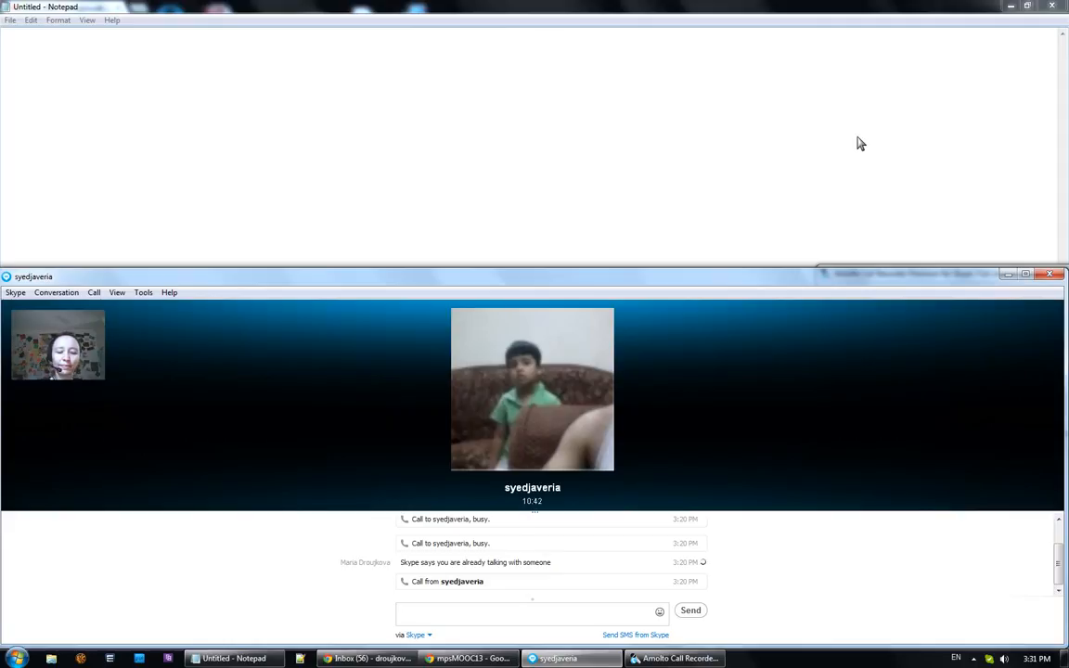
pyautogui.click(532, 610)
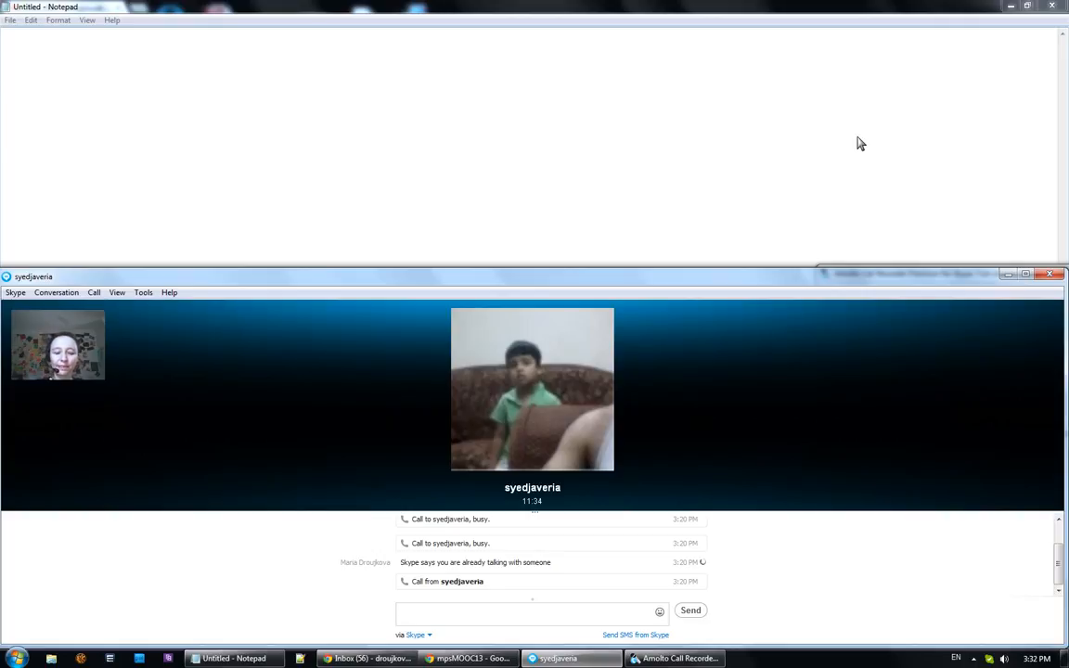
pyautogui.click(531, 611)
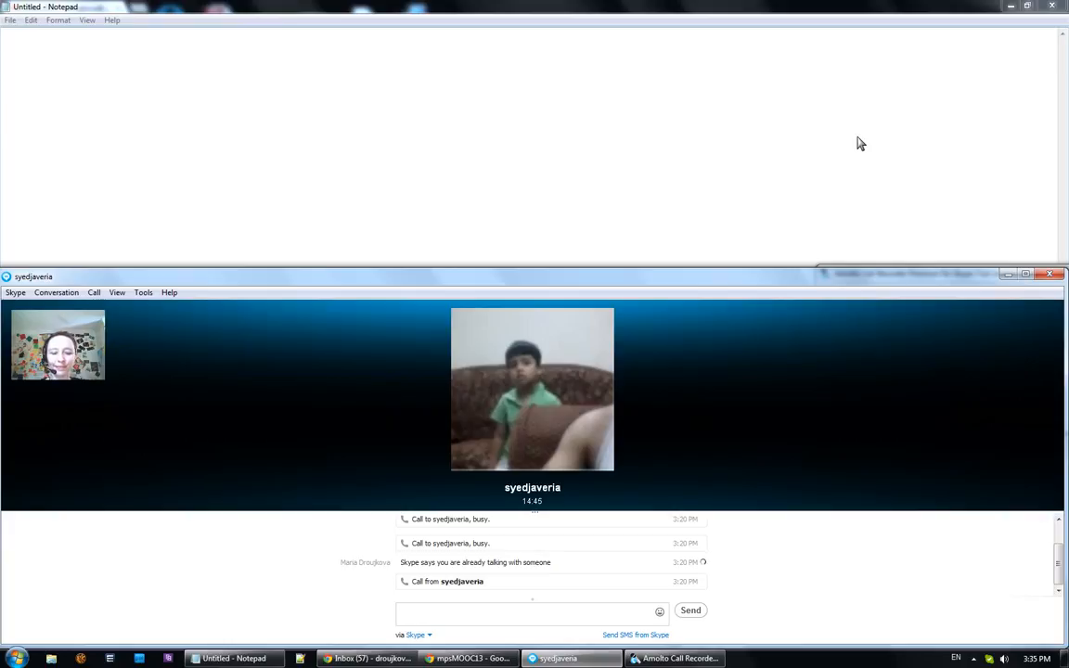
# Step: Bring the Amolto Call Recorder window to the front, showing the call still recording
pyautogui.click(529, 610)
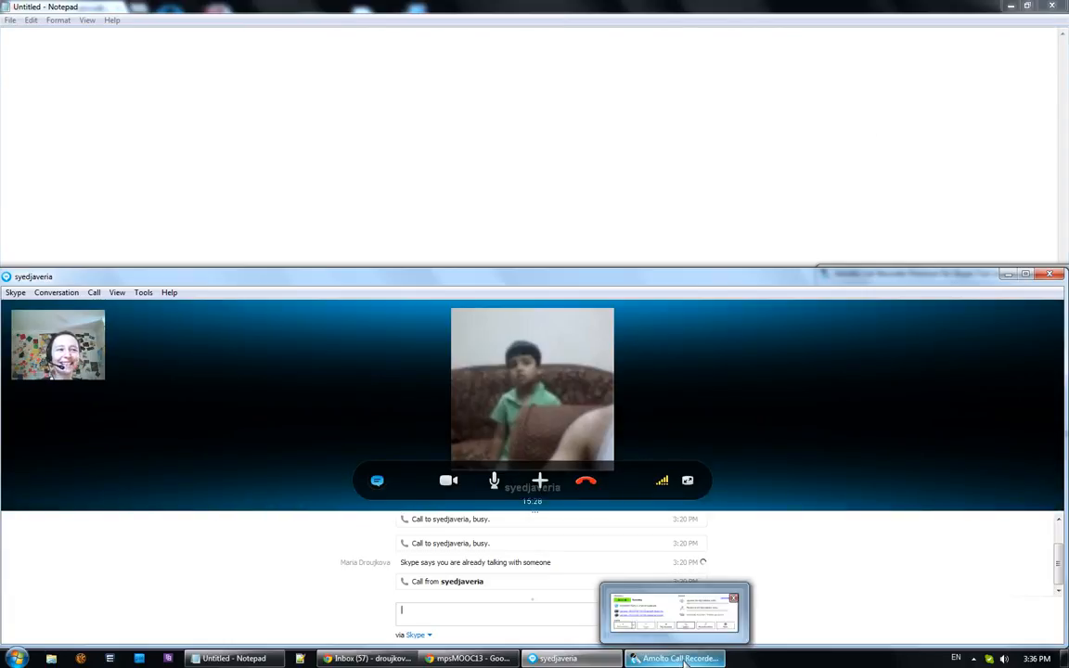
pyautogui.click(675, 658)
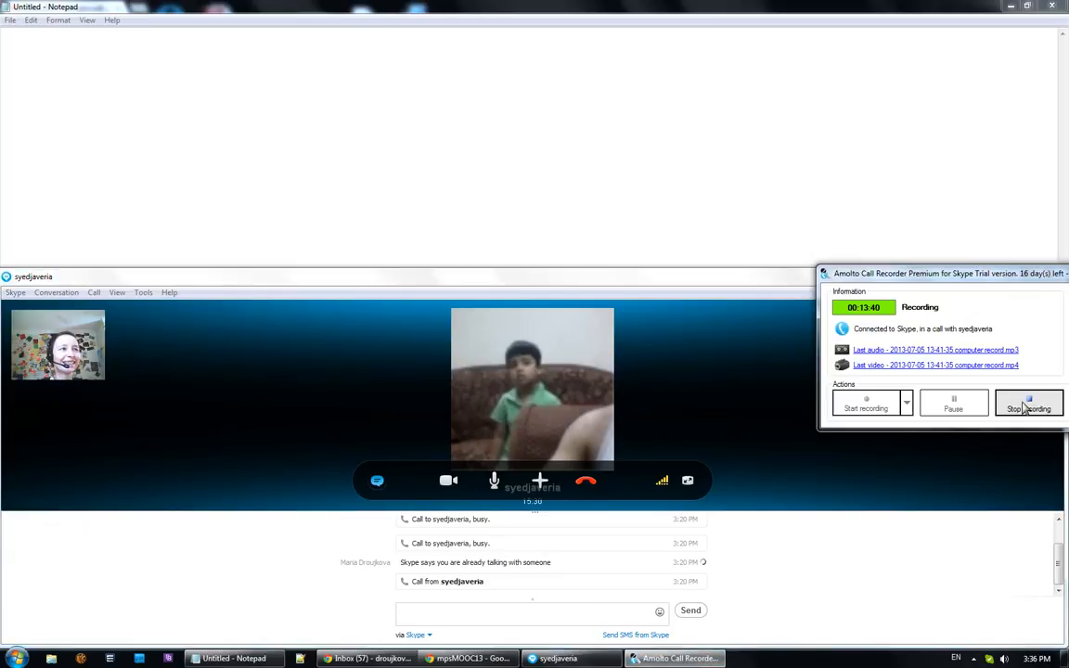